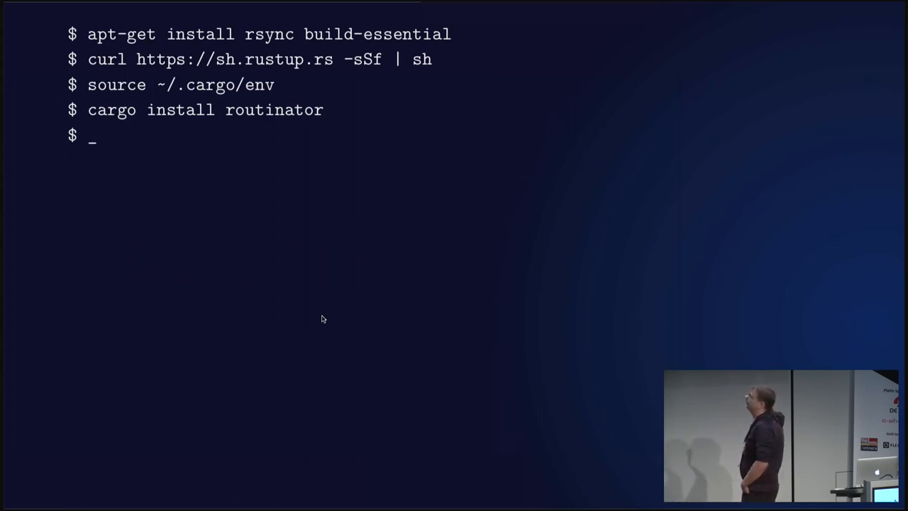
pyautogui.write('routinator')
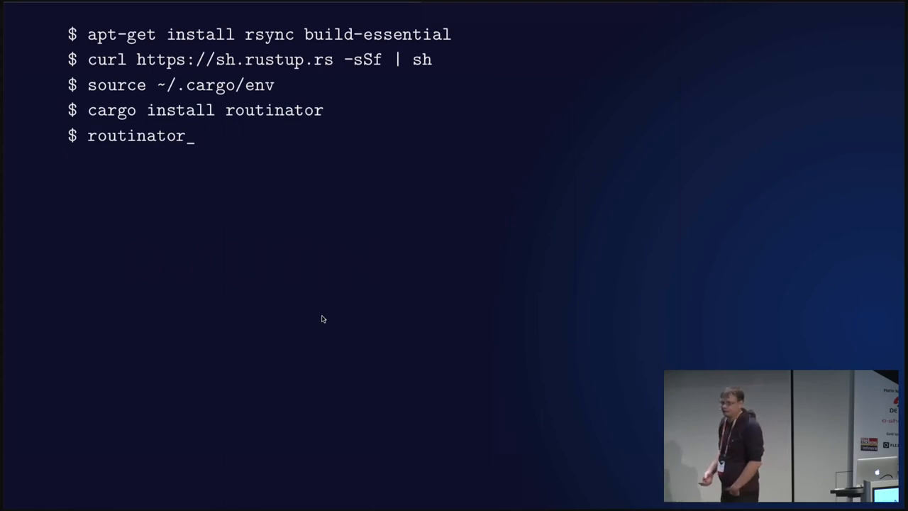